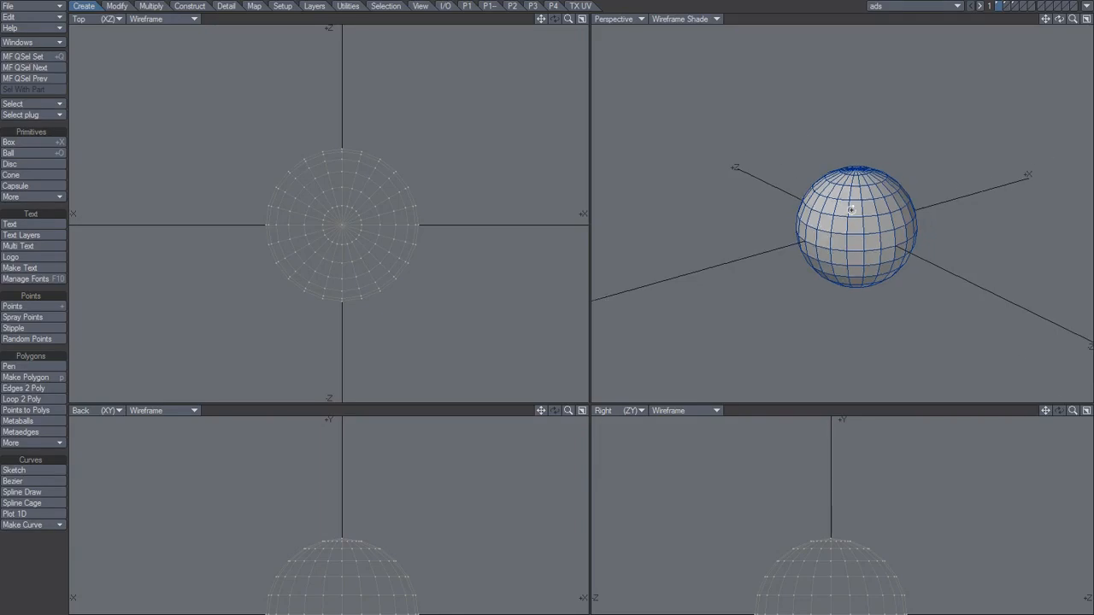
pyautogui.moveTo(829, 209)
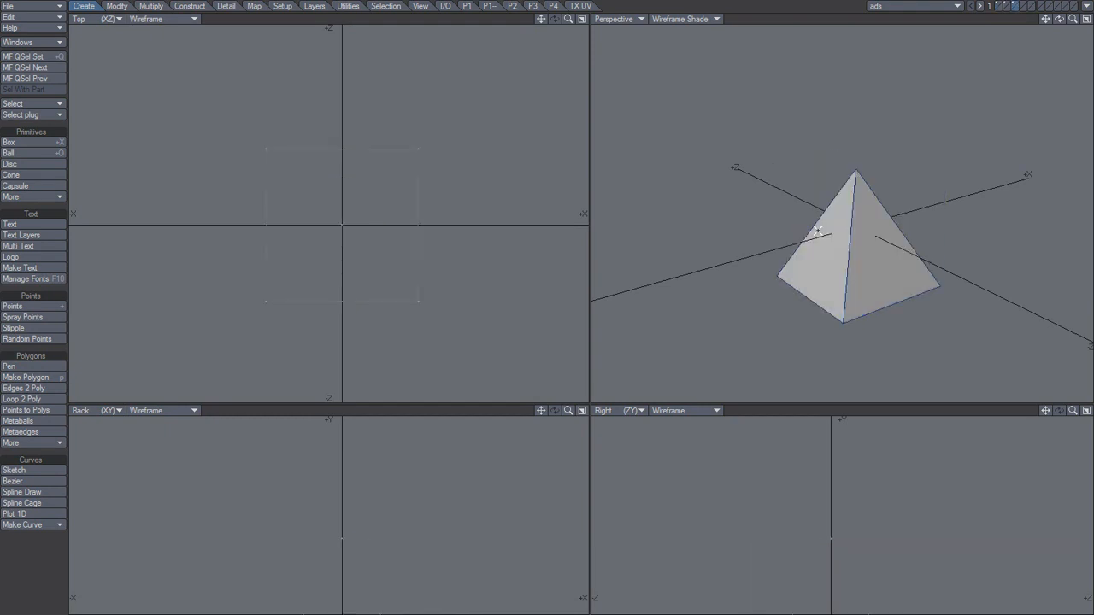
# - Put the pyramid layer in the foreground and send it to Layout as an object
pyautogui.click(7, 152)
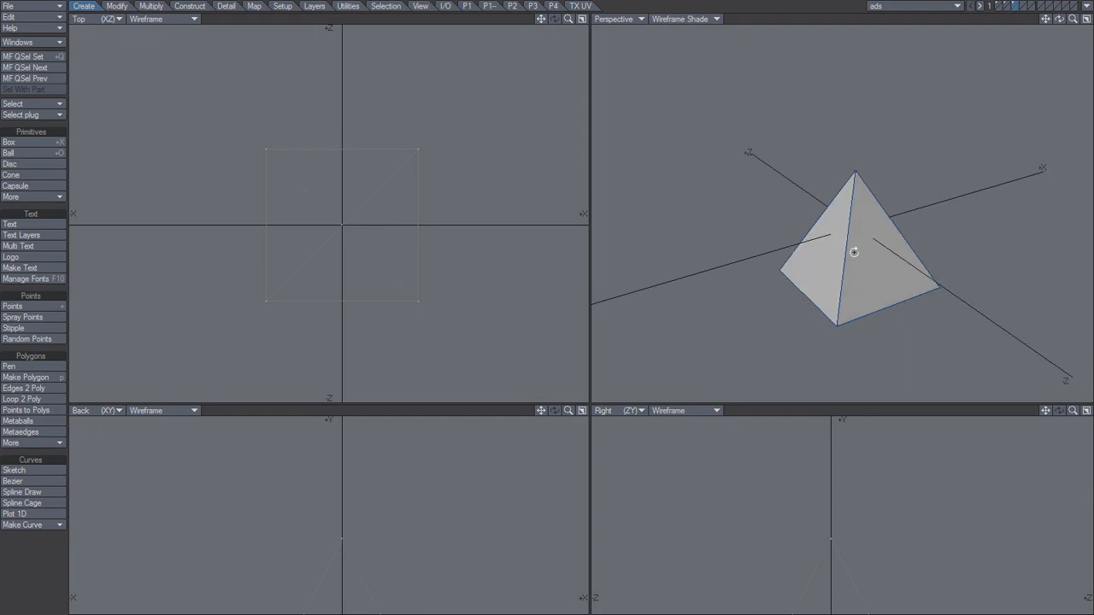
pyautogui.click(956, 6)
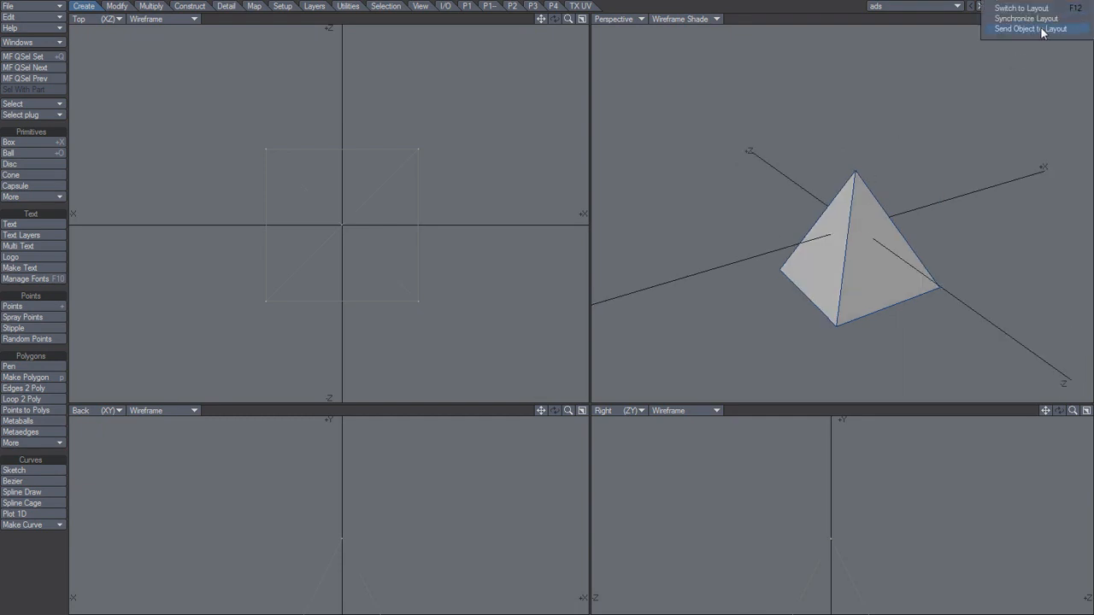
pyautogui.click(1030, 28)
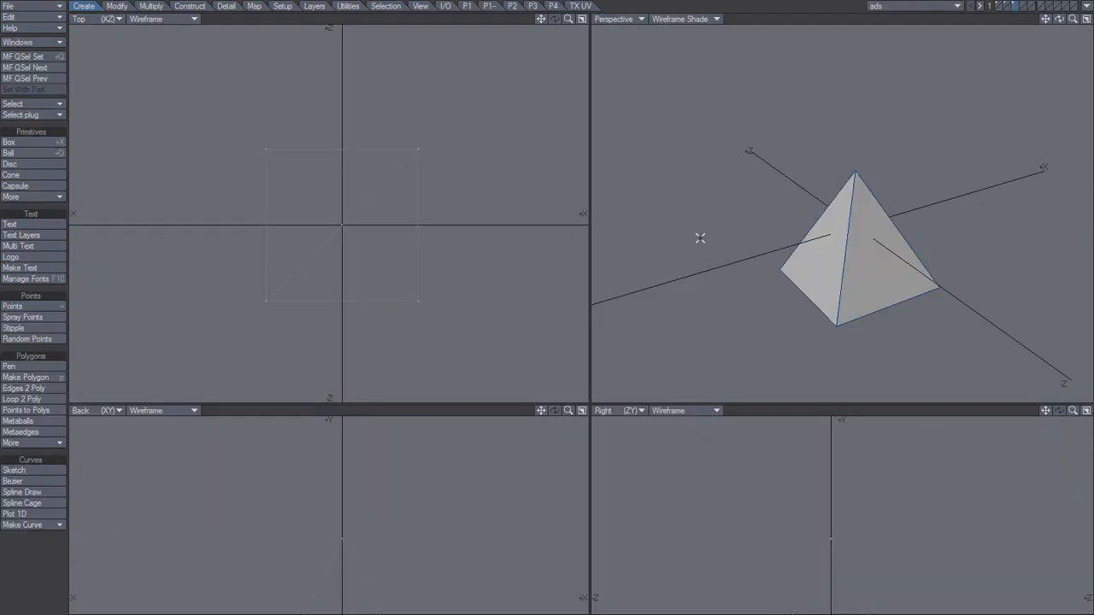
# - Show the sphere layer briefly, then make the box the foreground layer
pyautogui.click(8, 153)
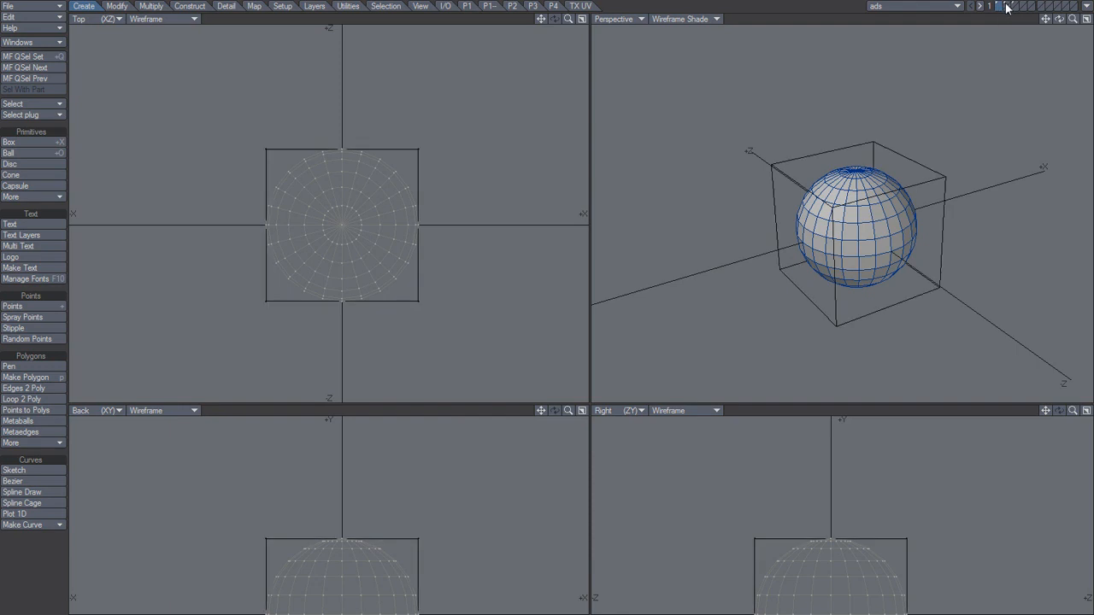
pyautogui.click(1005, 6)
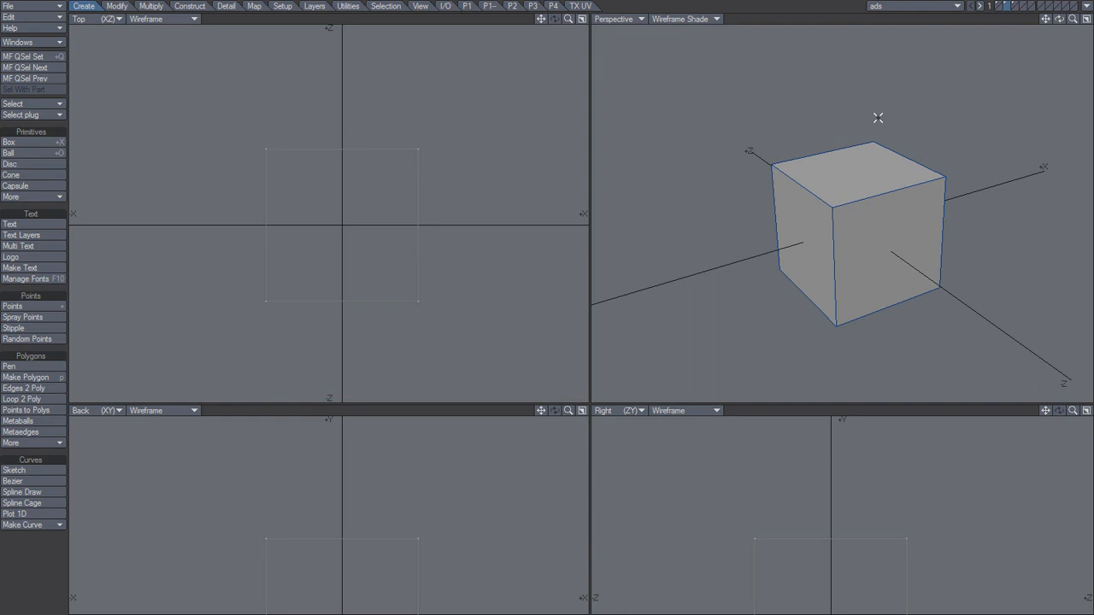
pyautogui.moveTo(835, 225)
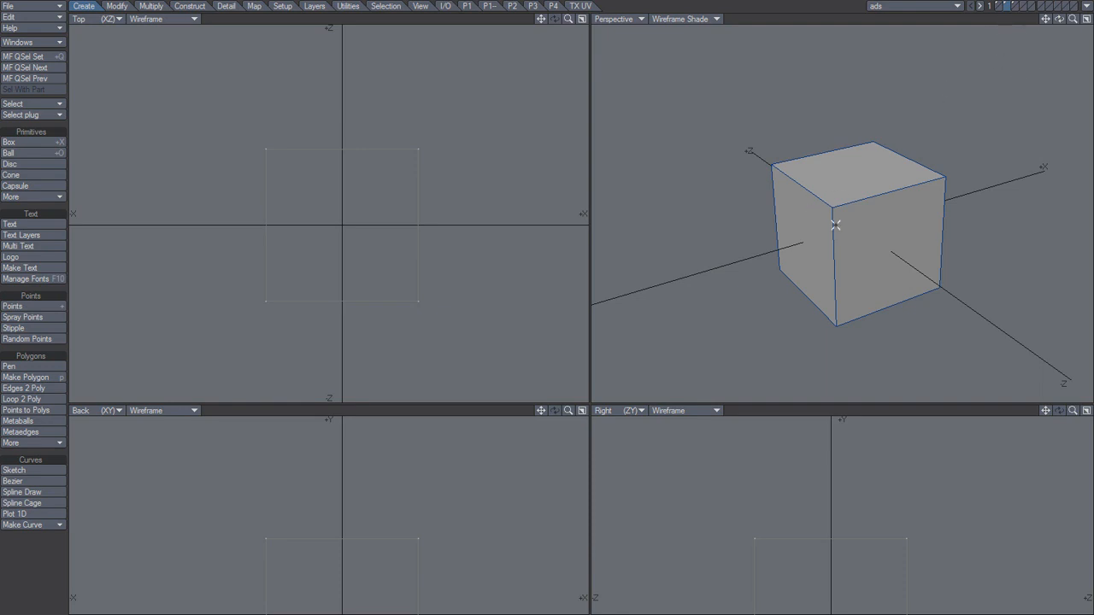
pyautogui.moveTo(1034, 40)
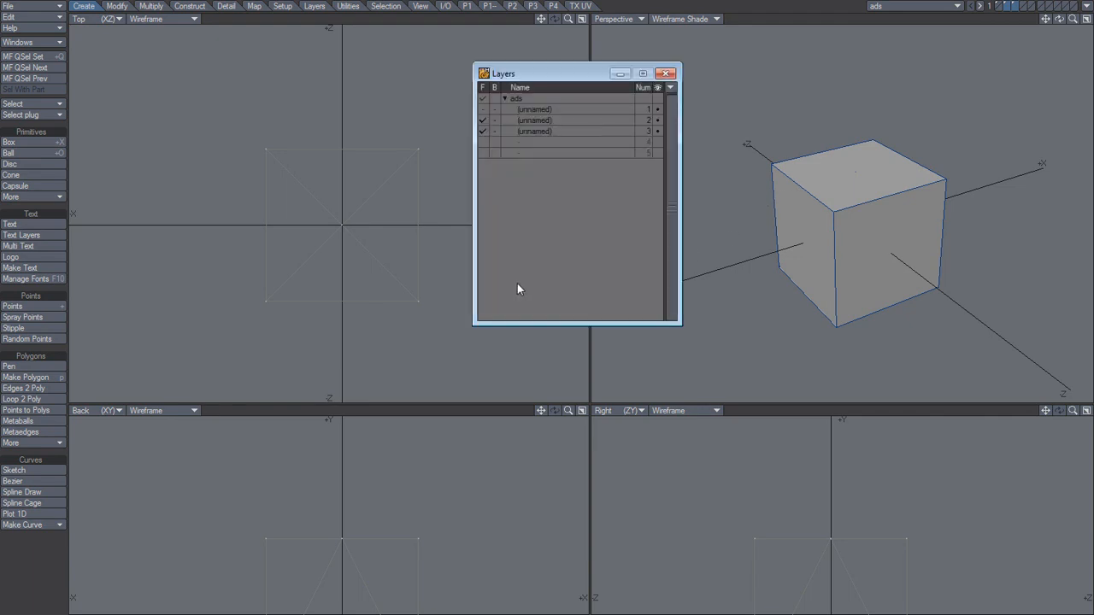
pyautogui.moveTo(579, 122)
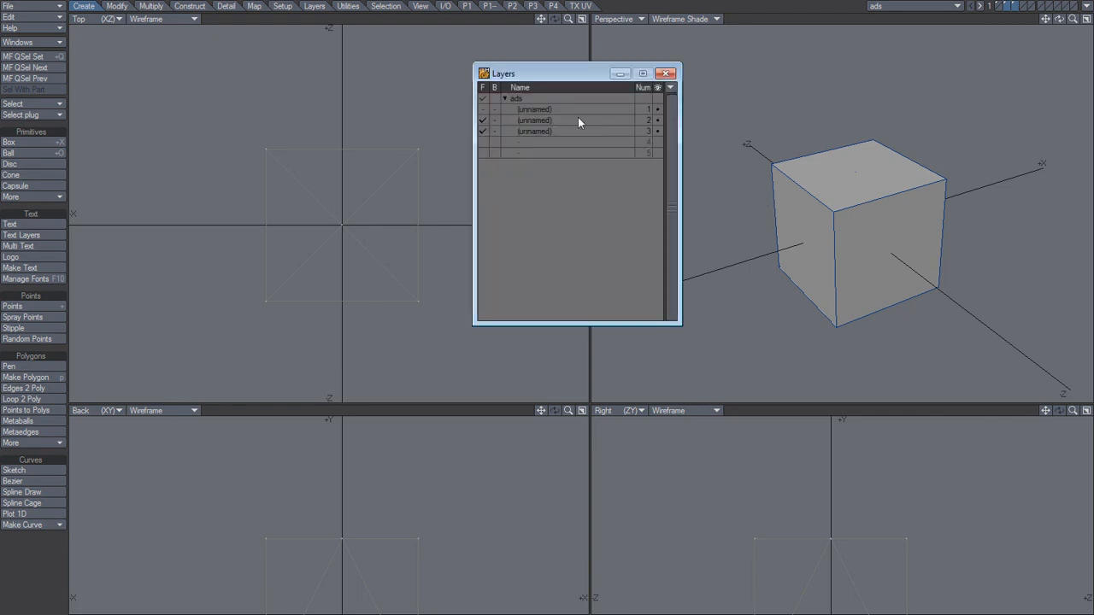
pyautogui.moveTo(580, 130)
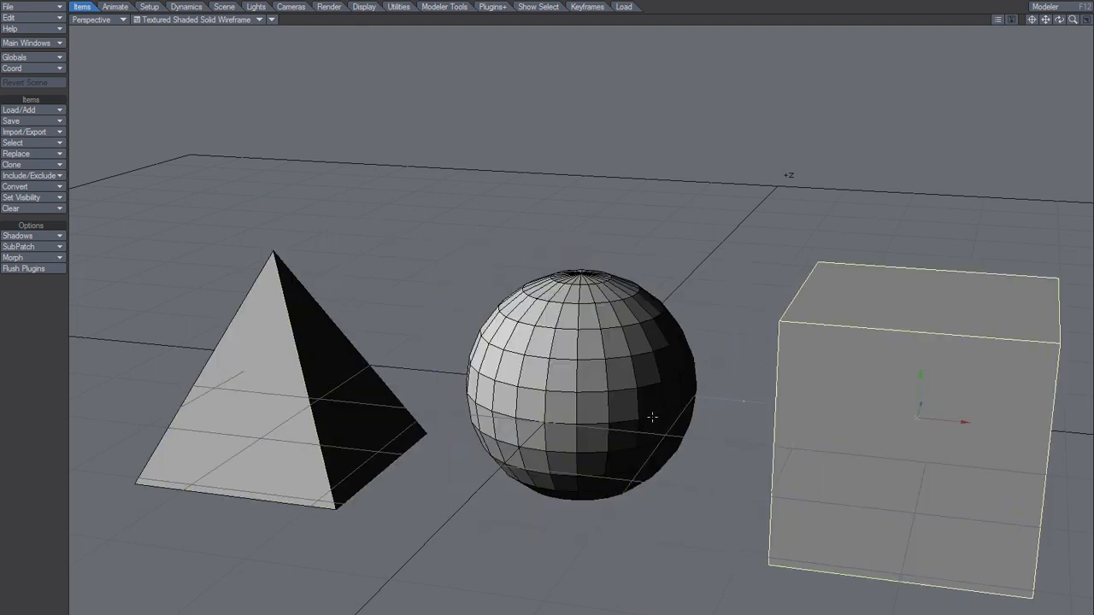
# - Return from Layout to Modeler after checking the pyramid, sphere and cube
pyautogui.click(12, 208)
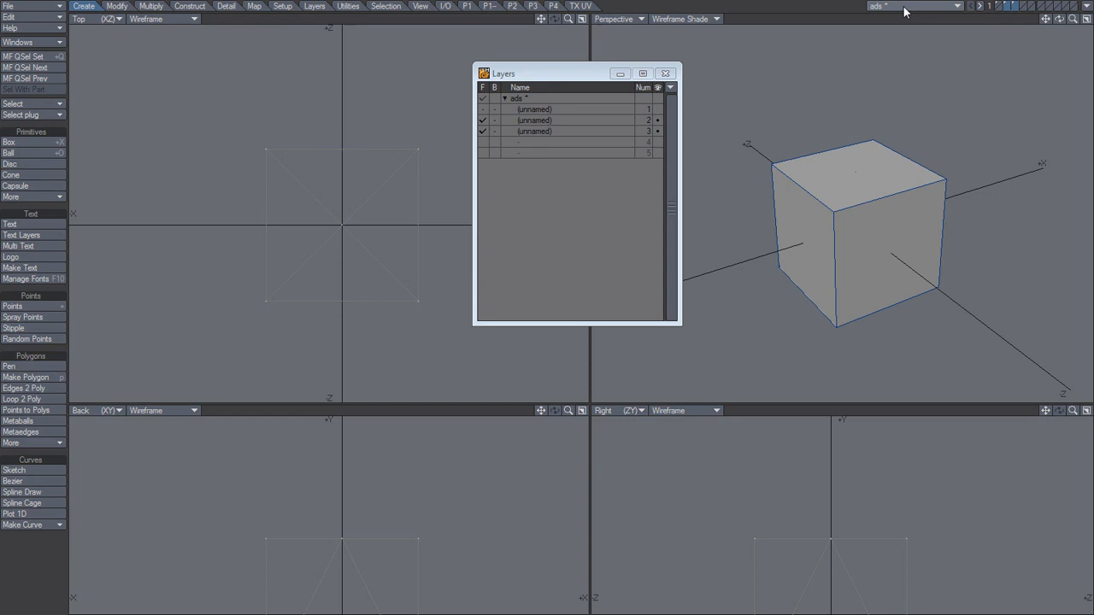
pyautogui.moveTo(769, 56)
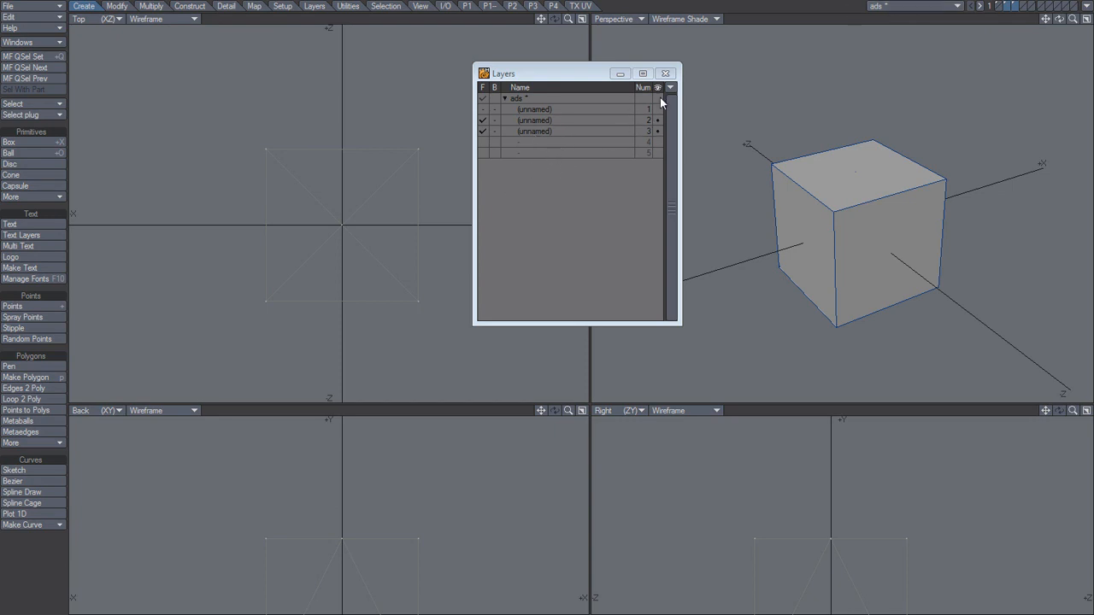
pyautogui.moveTo(641, 136)
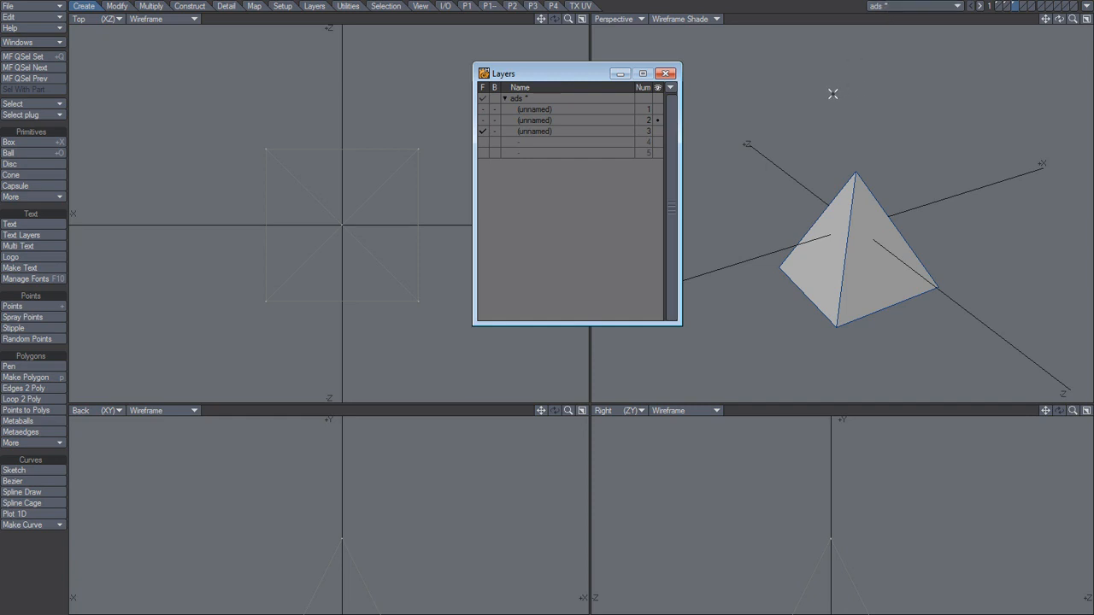
pyautogui.moveTo(851, 77)
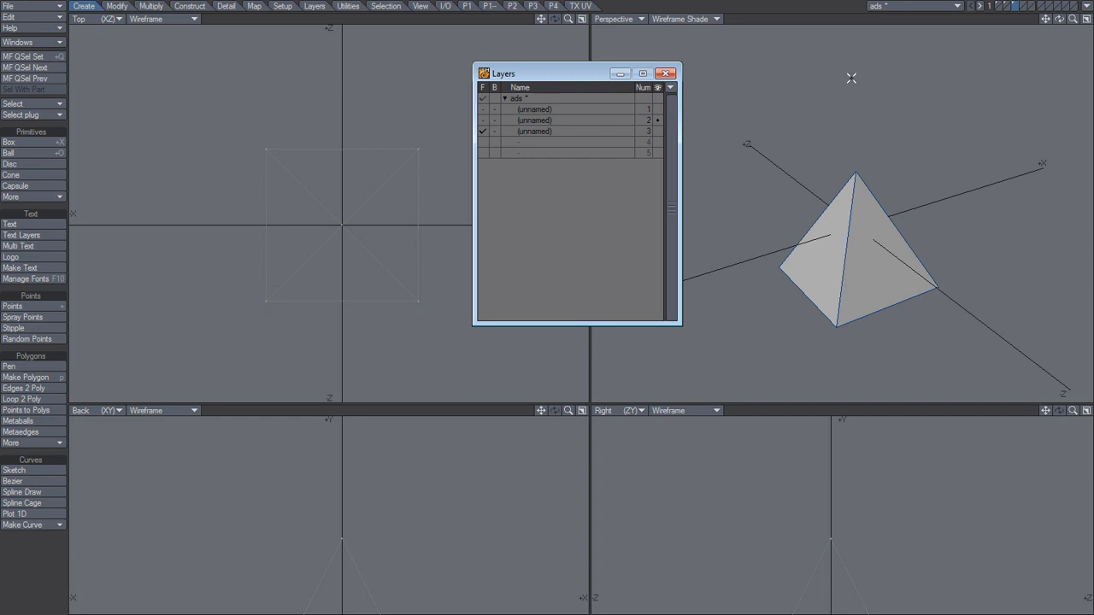
pyautogui.moveTo(786, 108)
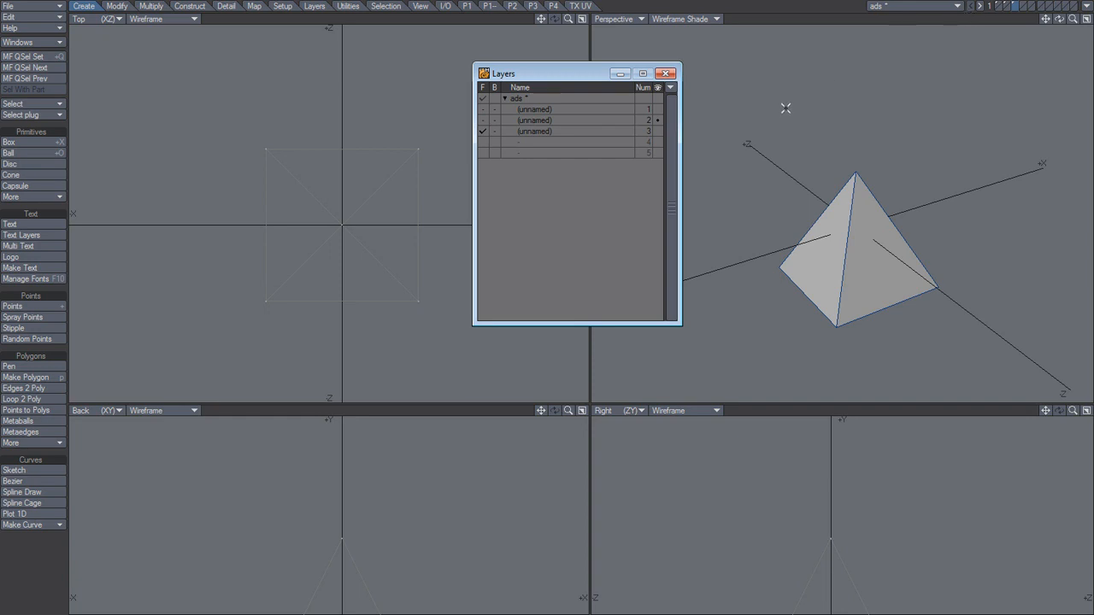
# - Make layer 2 (box) the foreground layer and send it to Layout
pyautogui.click(483, 120)
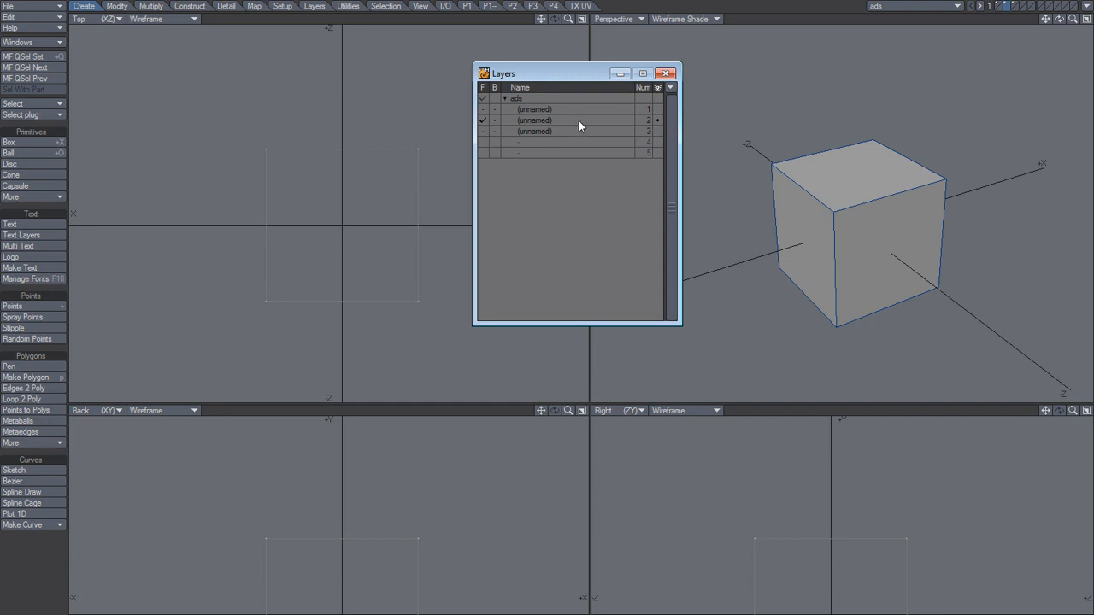
pyautogui.click(1086, 12)
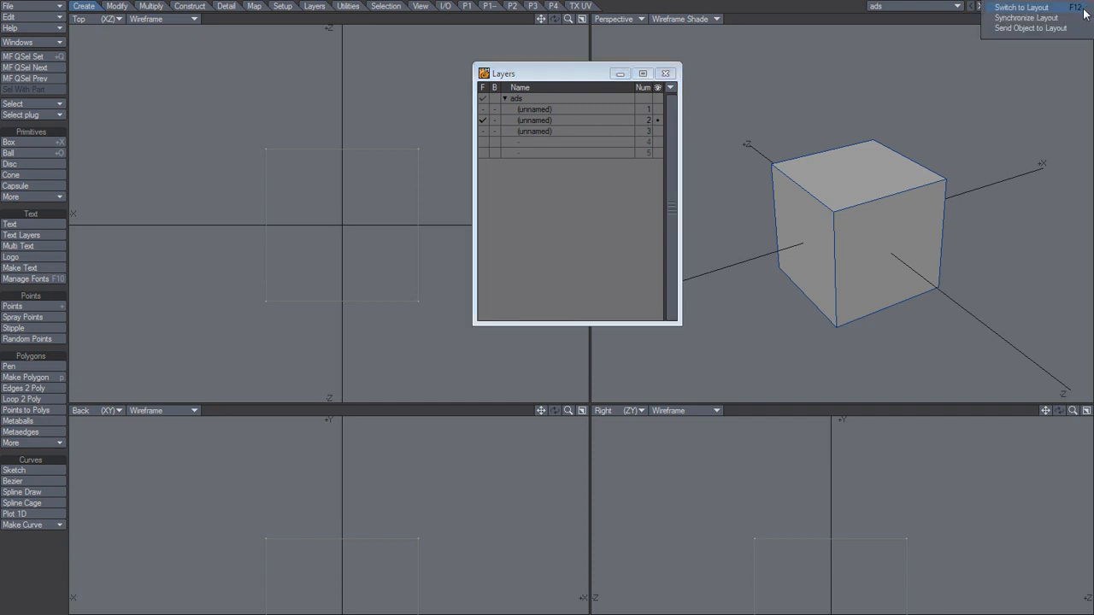
pyautogui.click(1022, 7)
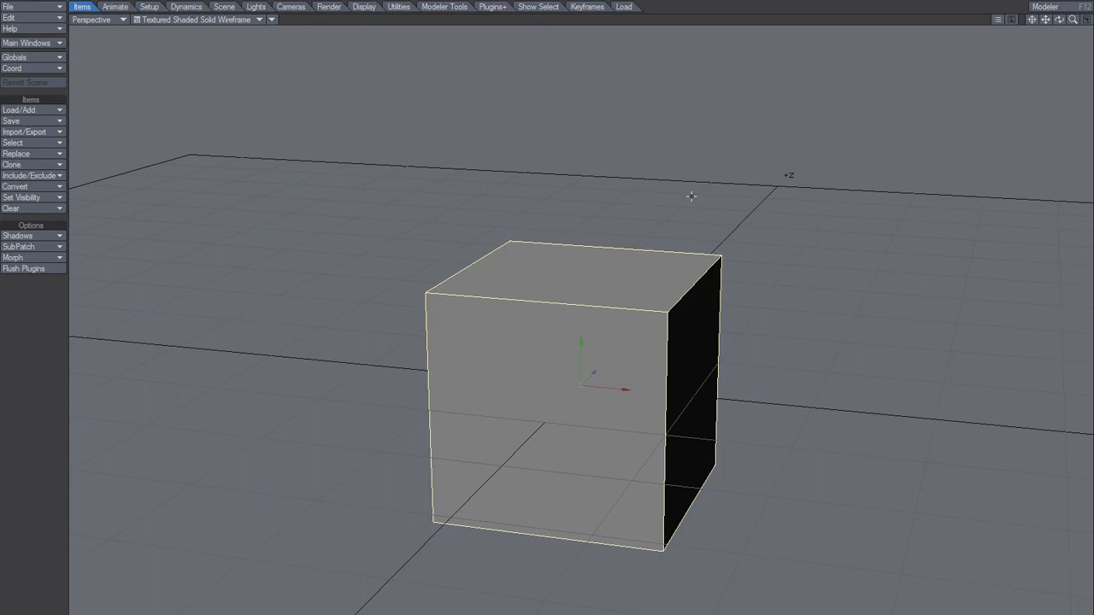
pyautogui.moveTo(599, 275)
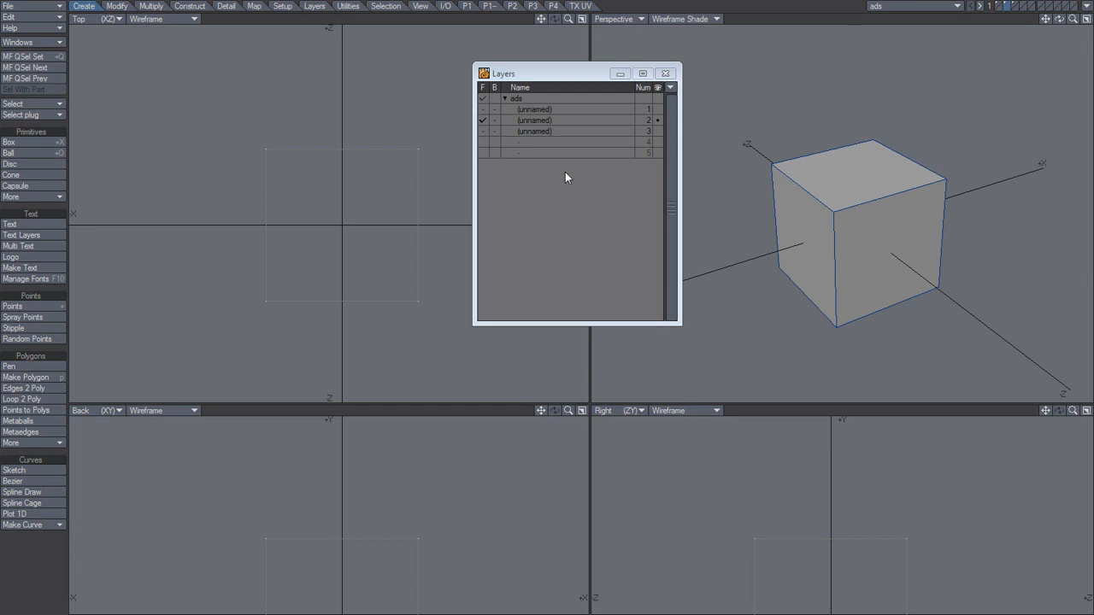
pyautogui.moveTo(601, 194)
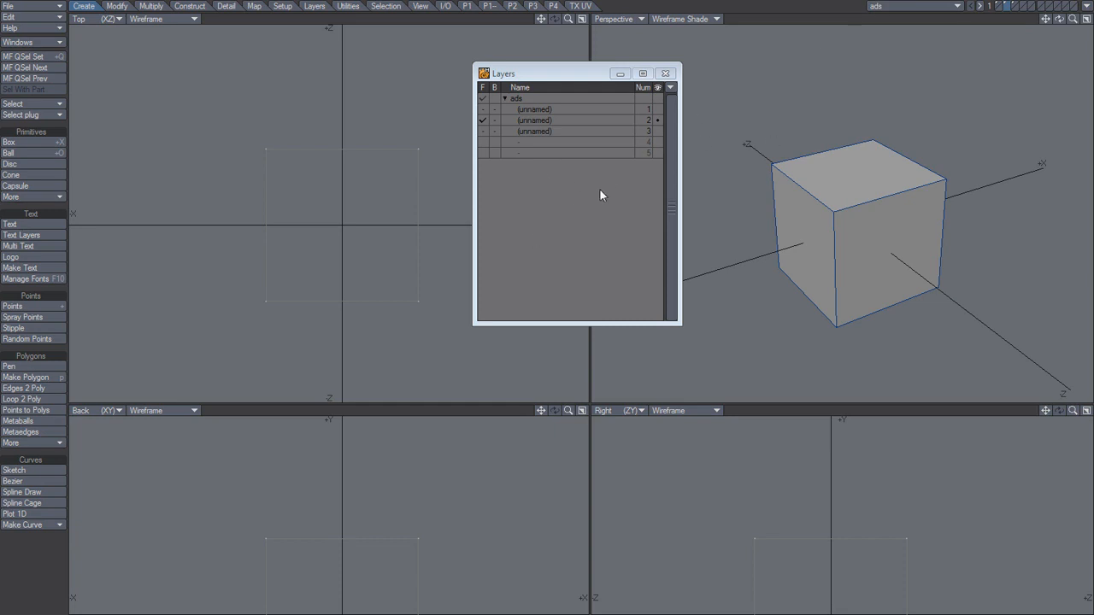
pyautogui.moveTo(581, 208)
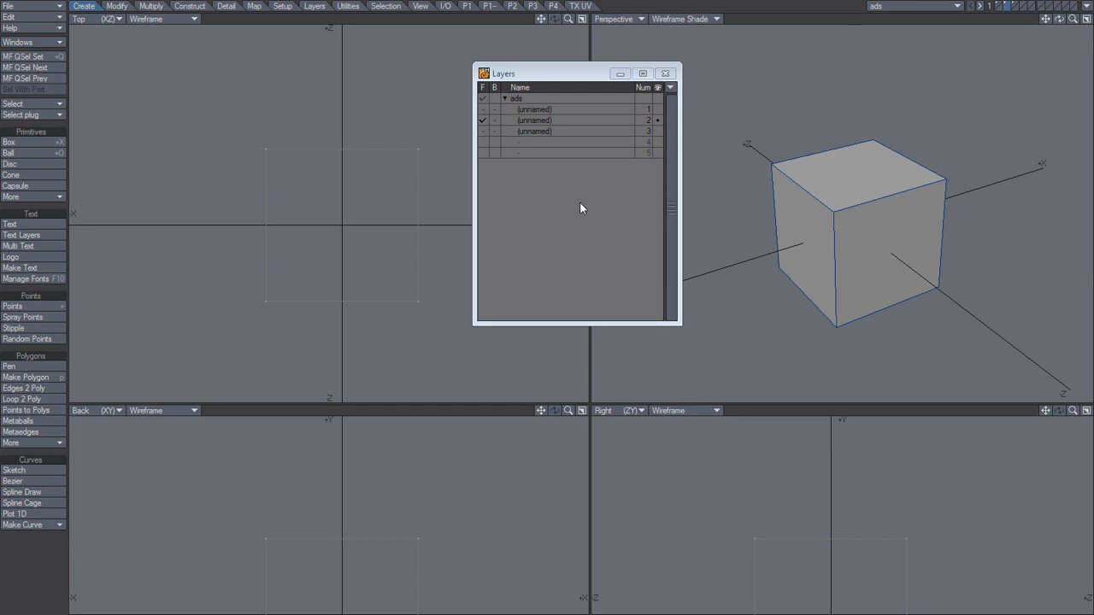
pyautogui.moveTo(571, 220)
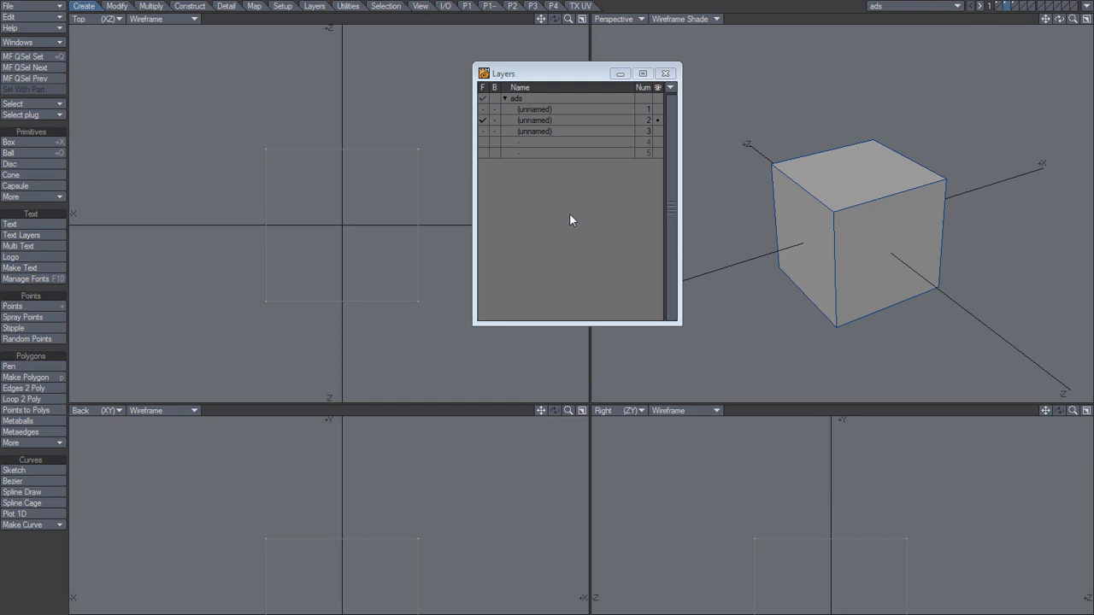
pyautogui.moveTo(586, 214)
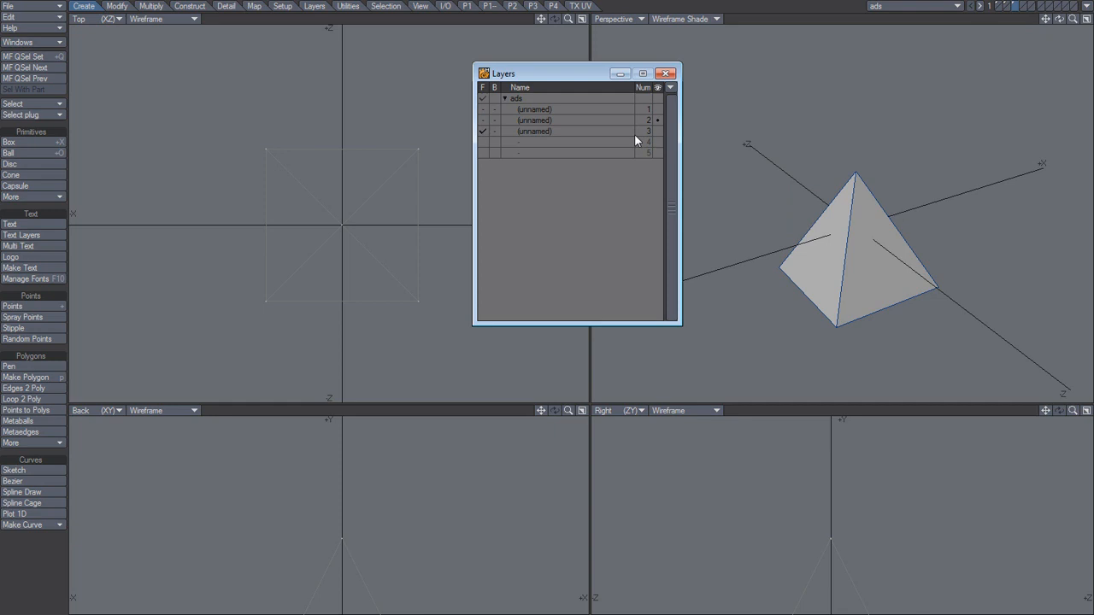
pyautogui.moveTo(666, 140)
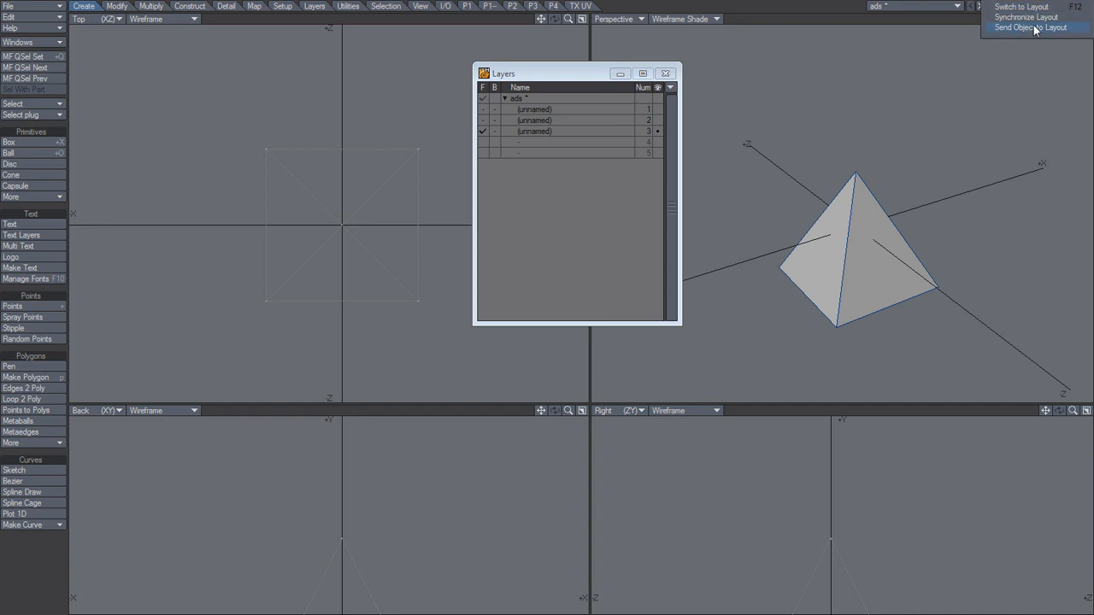
# - Send the pyramid layer to Layout and confirm clearing the extra Layer2 object
pyautogui.click(1020, 26)
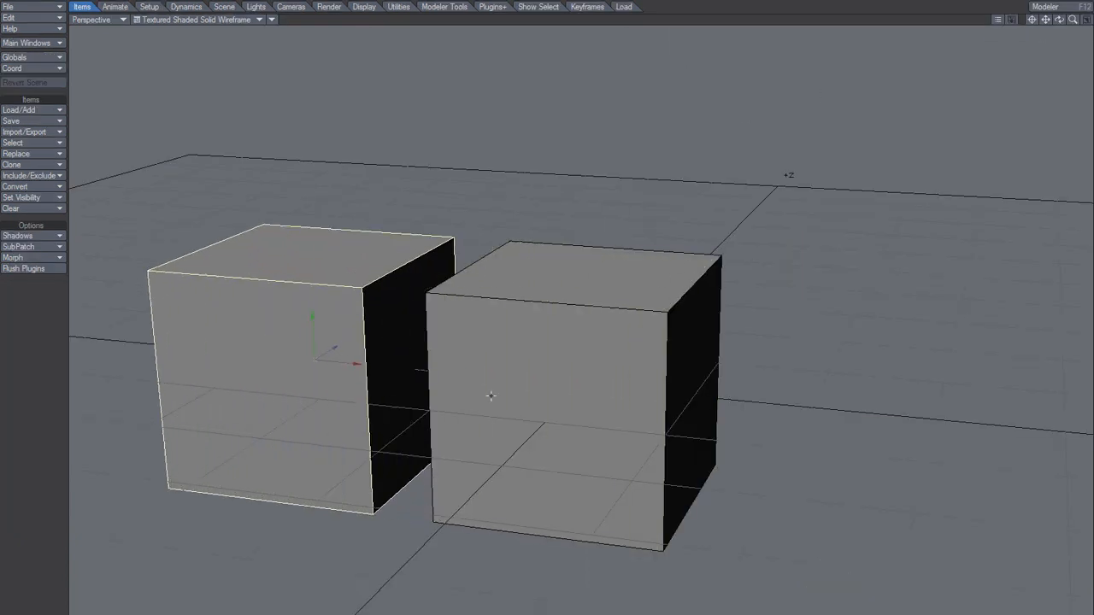
pyautogui.moveTo(577, 380)
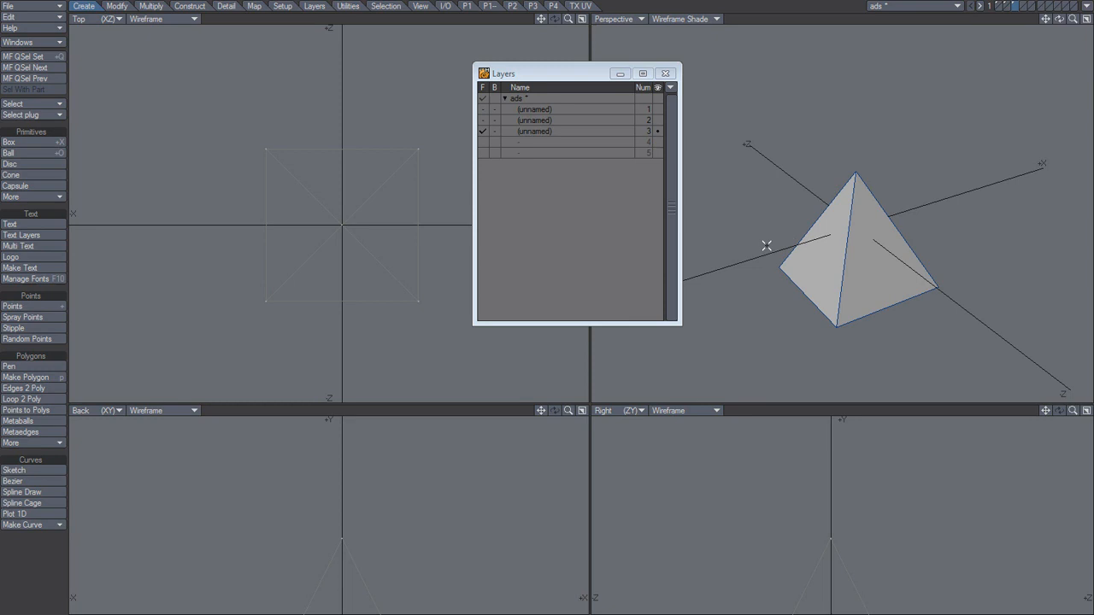
pyautogui.moveTo(607, 189)
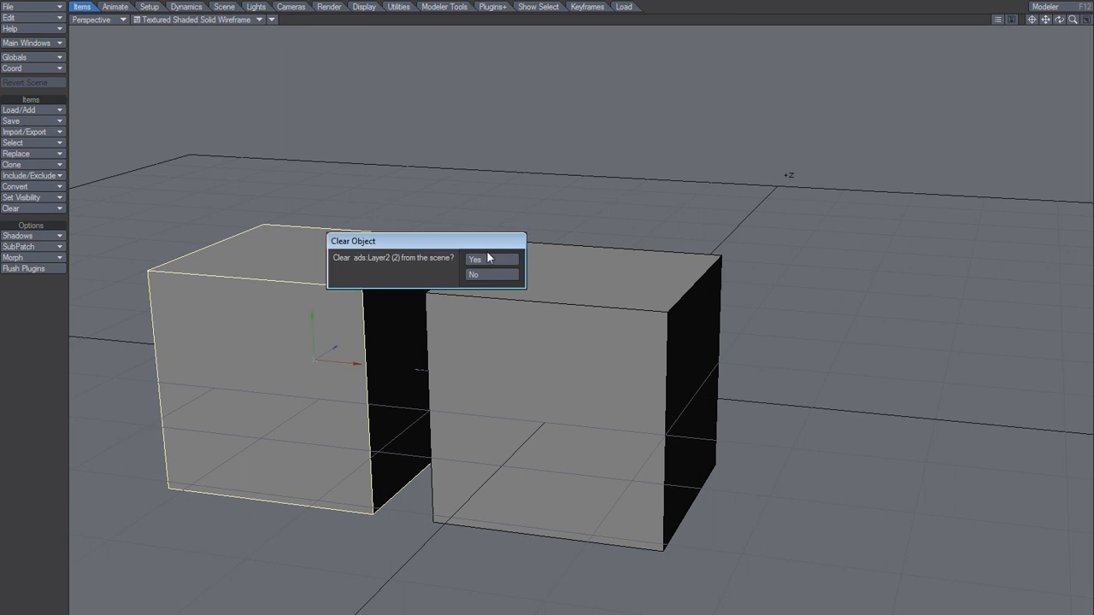
pyautogui.click(475, 259)
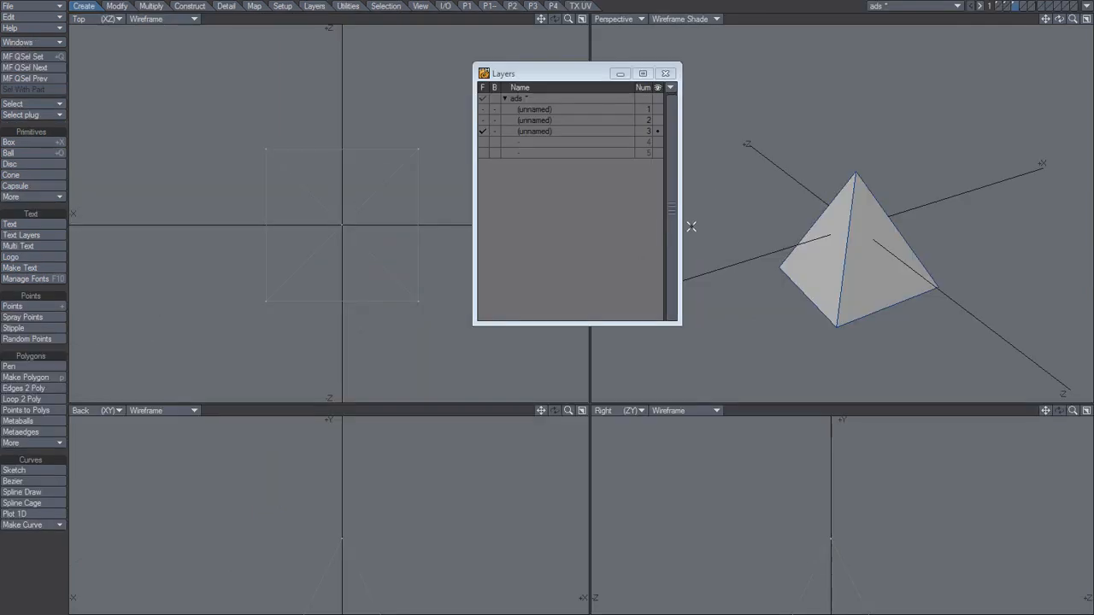
pyautogui.click(987, 6)
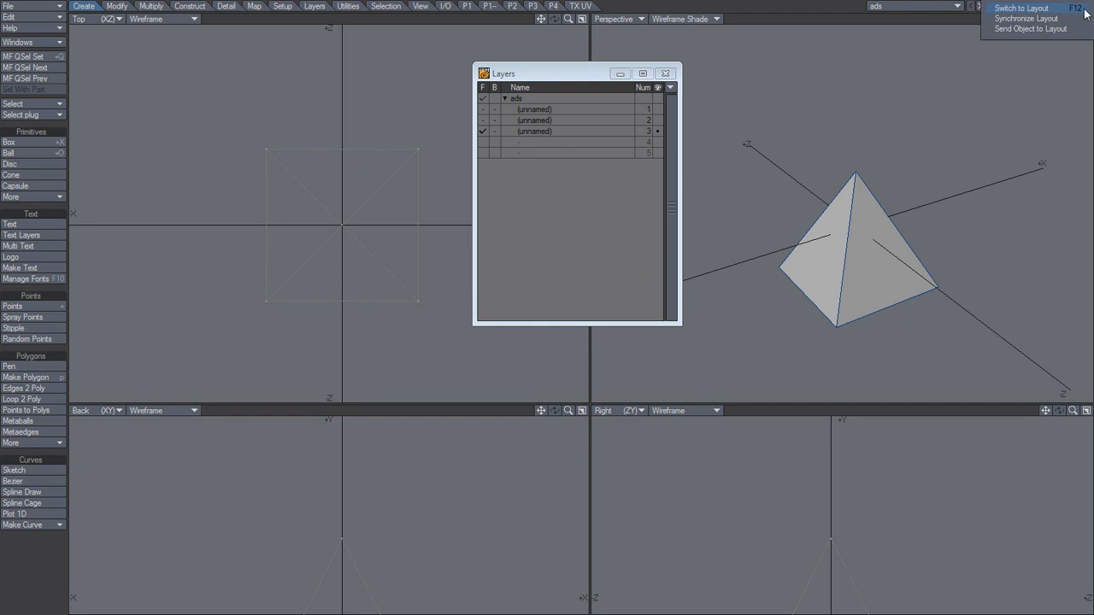
pyautogui.click(1021, 8)
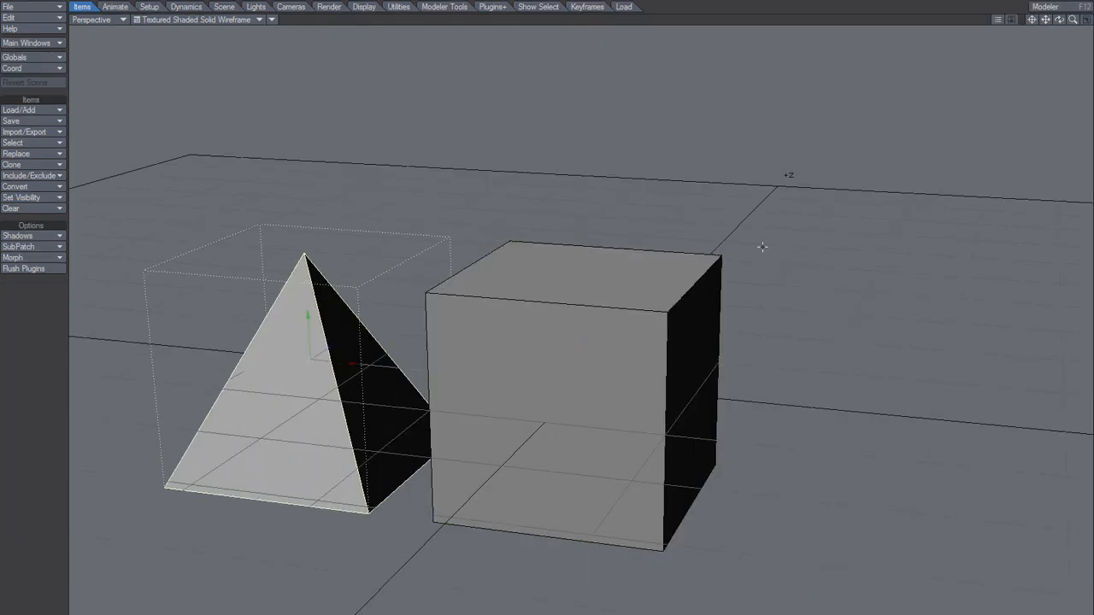
pyautogui.click(1045, 6)
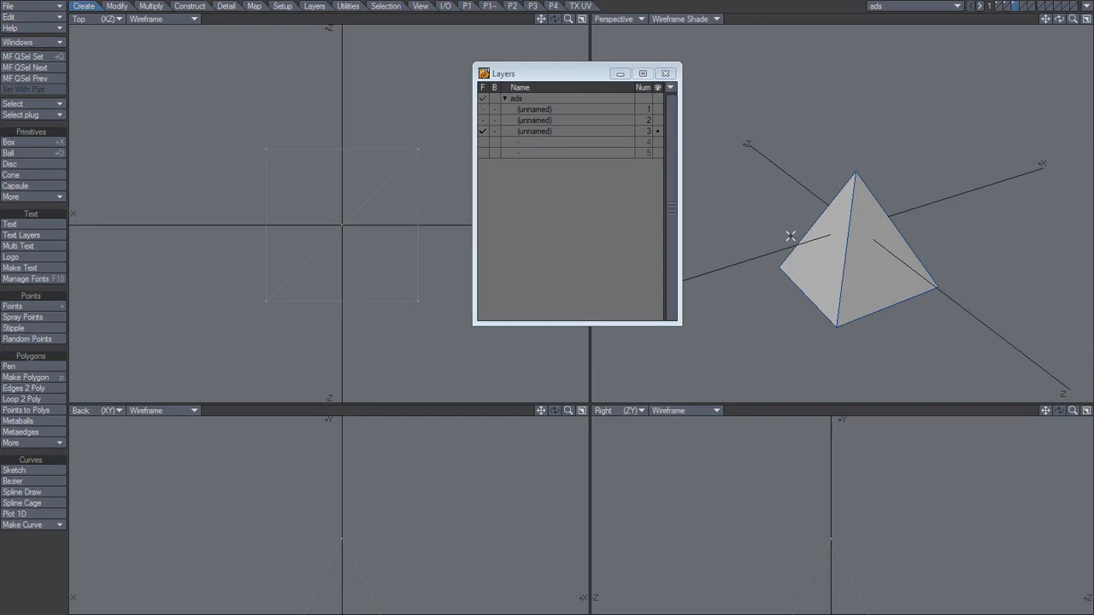
pyautogui.moveTo(787, 240)
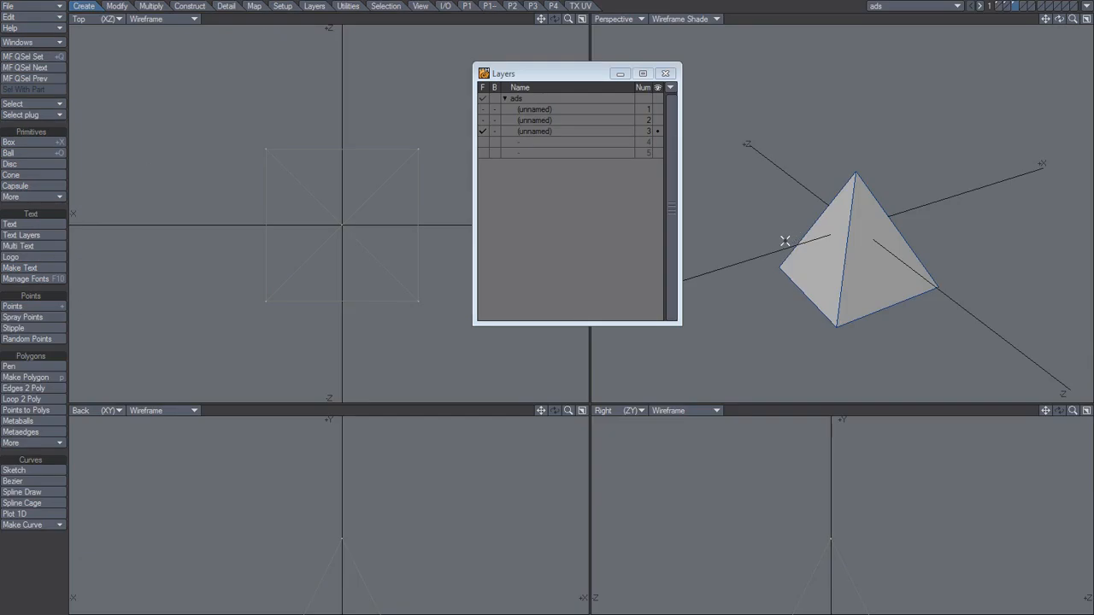
pyautogui.moveTo(758, 236)
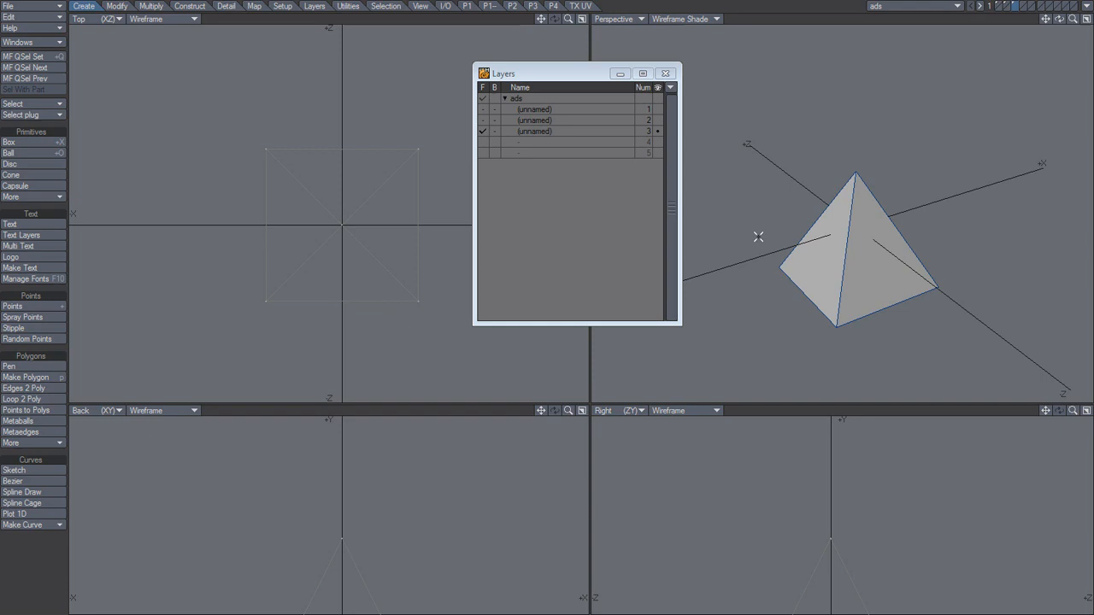
pyautogui.moveTo(1007, 8)
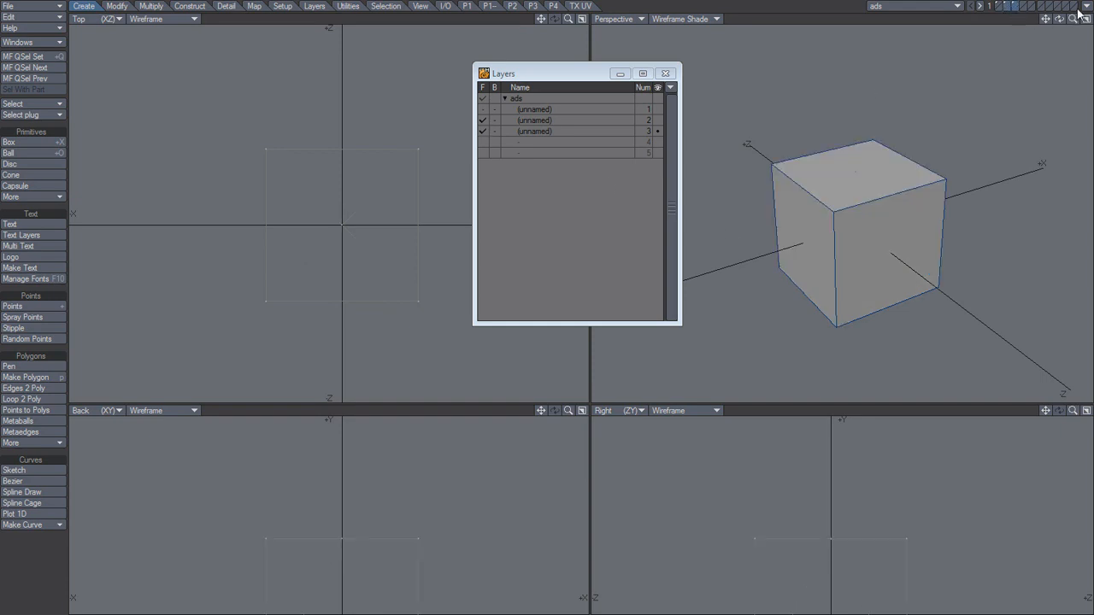
# - Add box layer 2 to the foreground alongside pyramid layer 3
pyautogui.click(1086, 6)
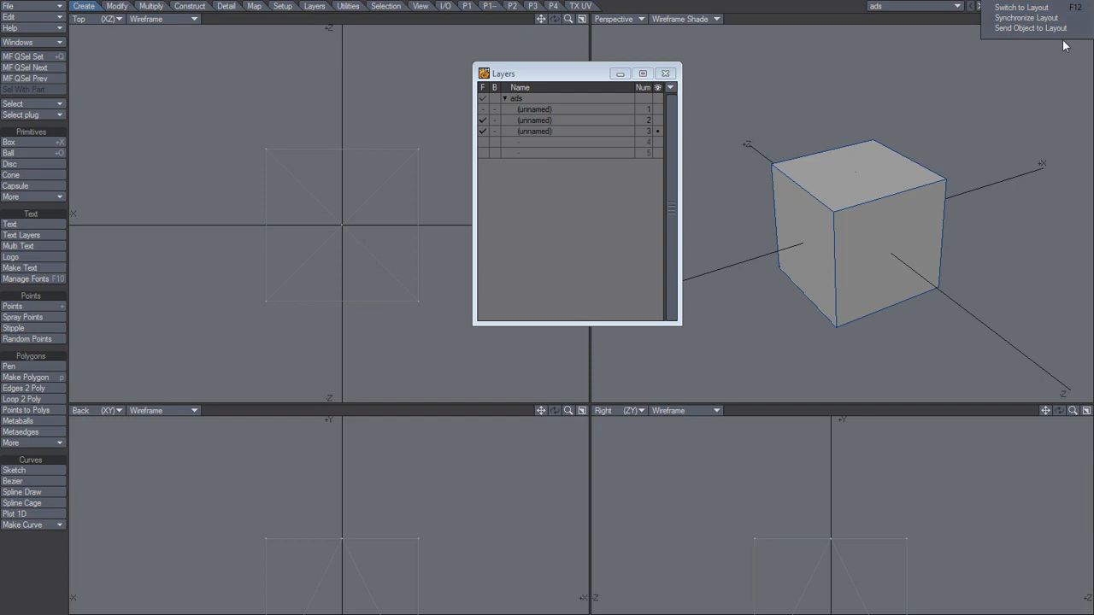
pyautogui.moveTo(1060, 43)
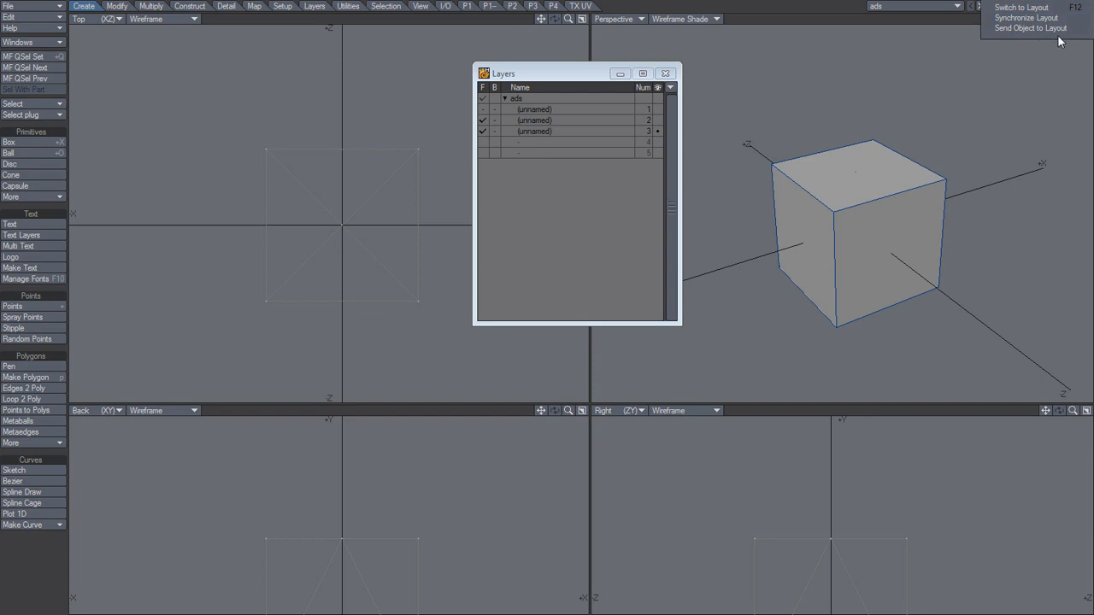
pyautogui.moveTo(845, 21)
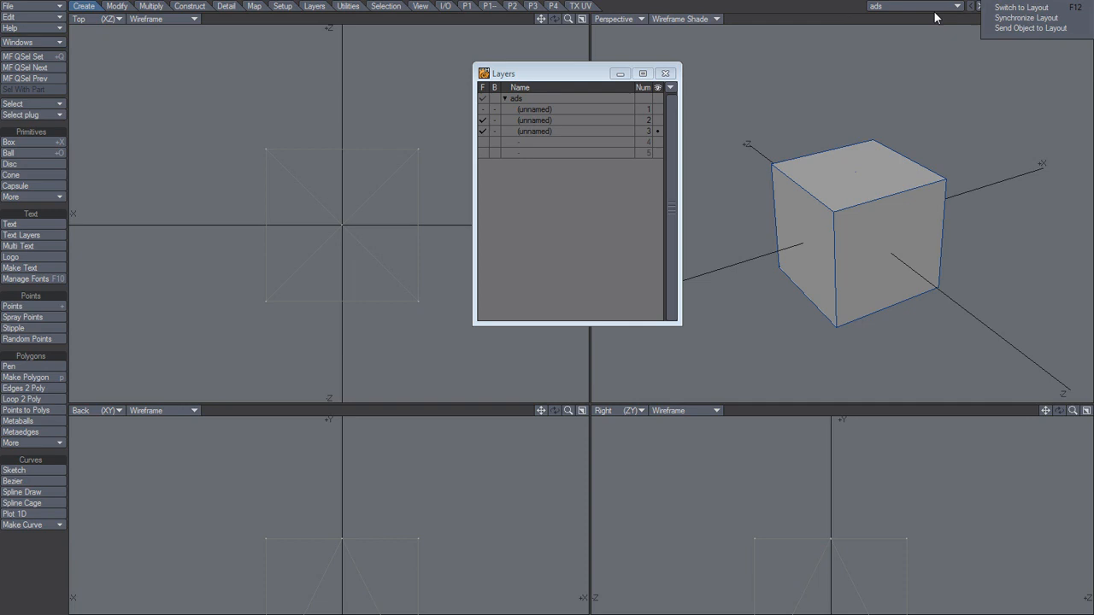
pyautogui.moveTo(853, 18)
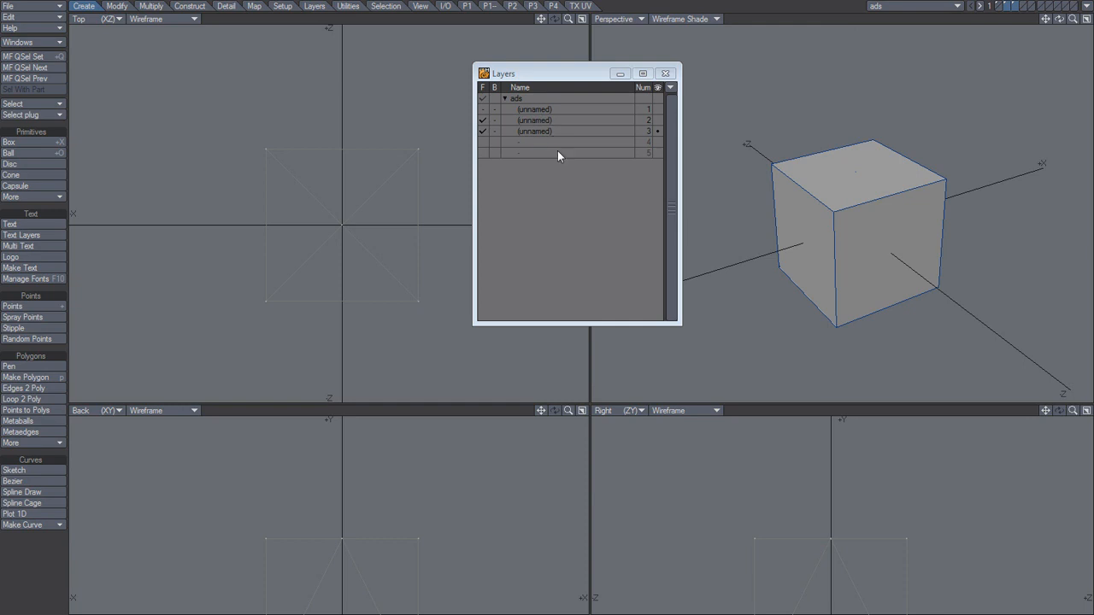
pyautogui.moveTo(642, 219)
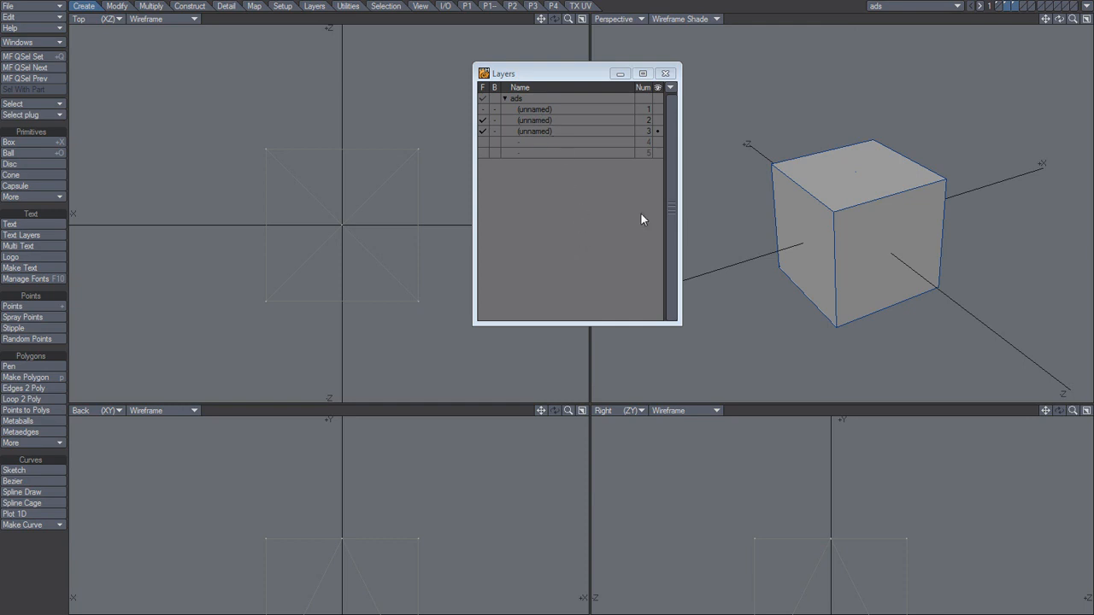